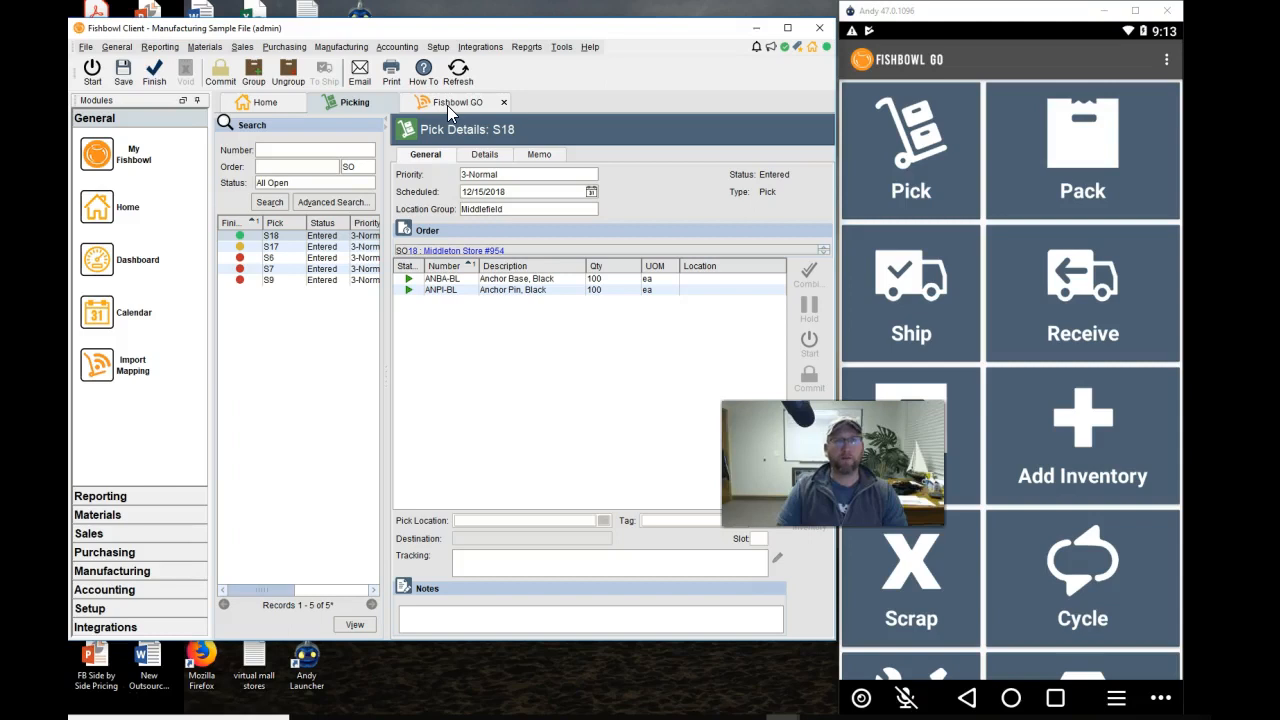
- Bring up the Fishbowl GO integration settings and review its Pick Settings section
left_click(480, 47)
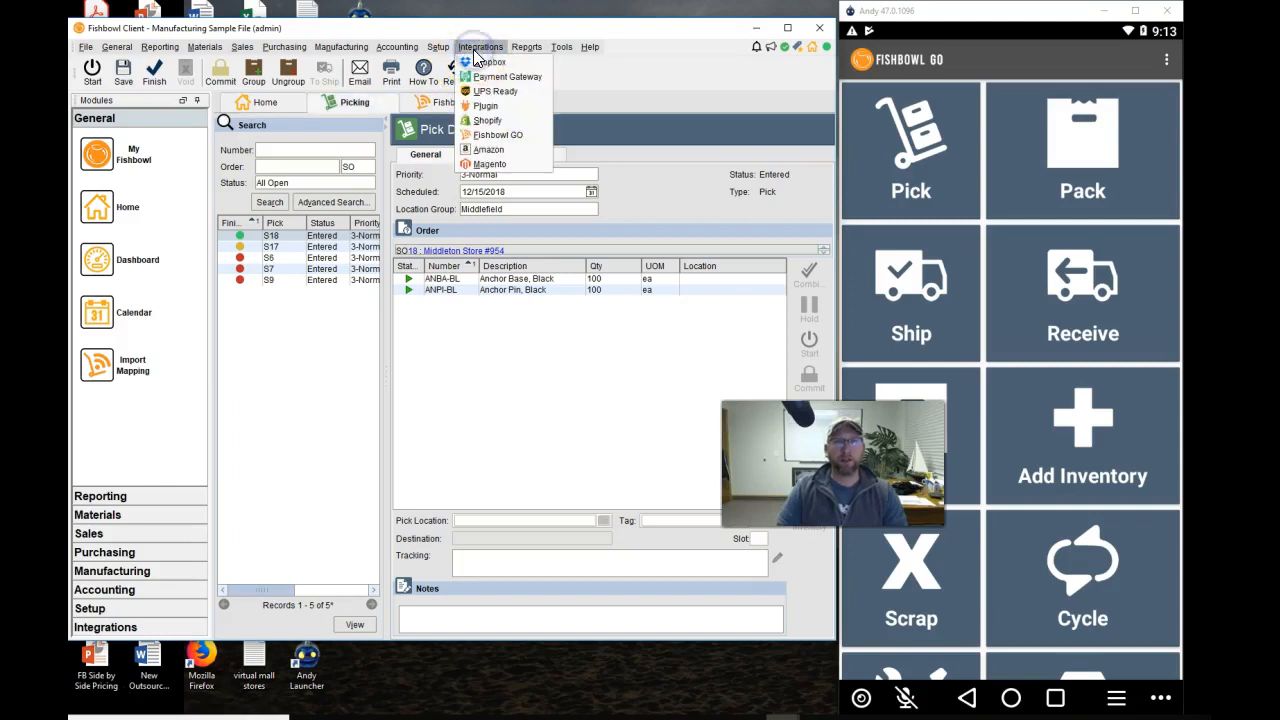
mouse_move(498, 135)
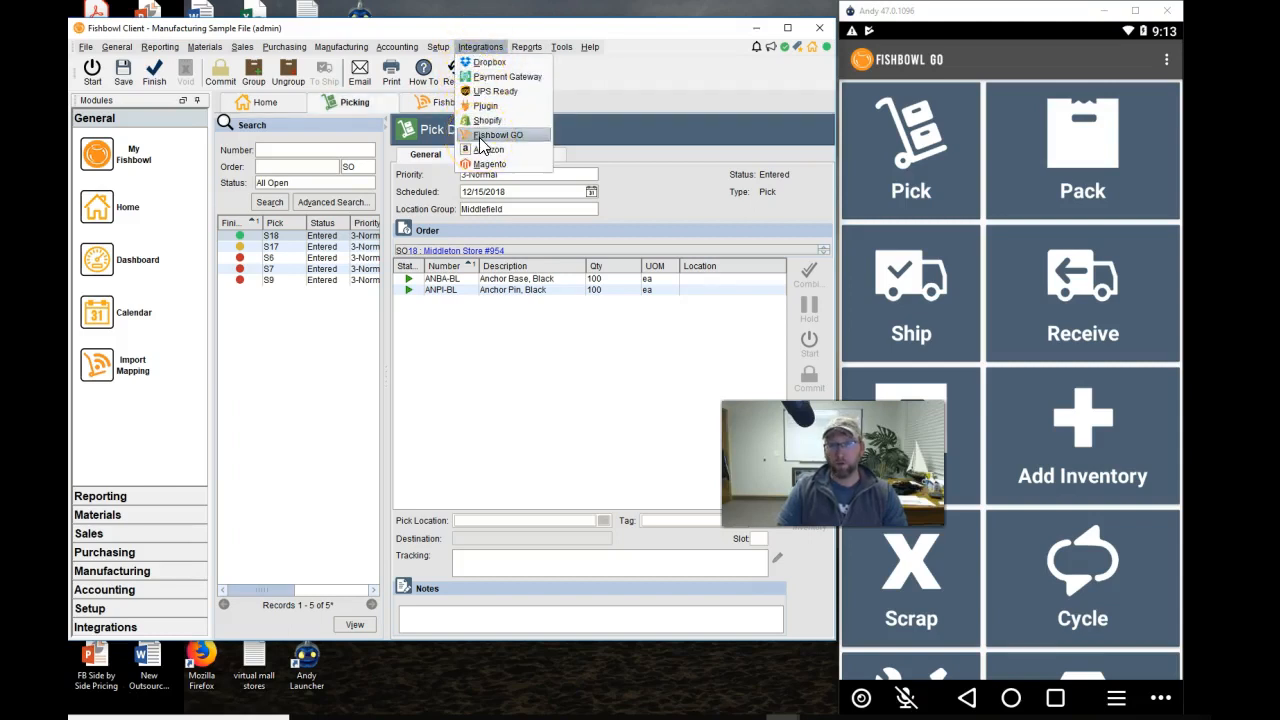
left_click(497, 134)
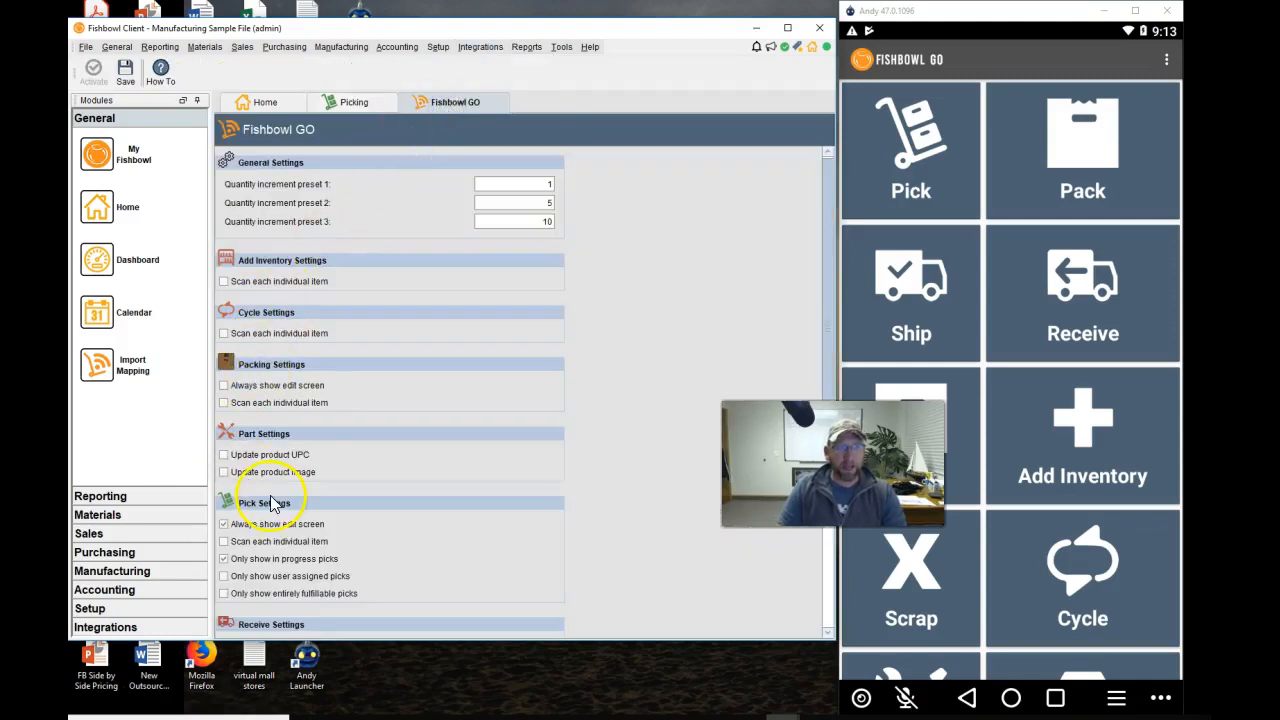
left_click(275, 503)
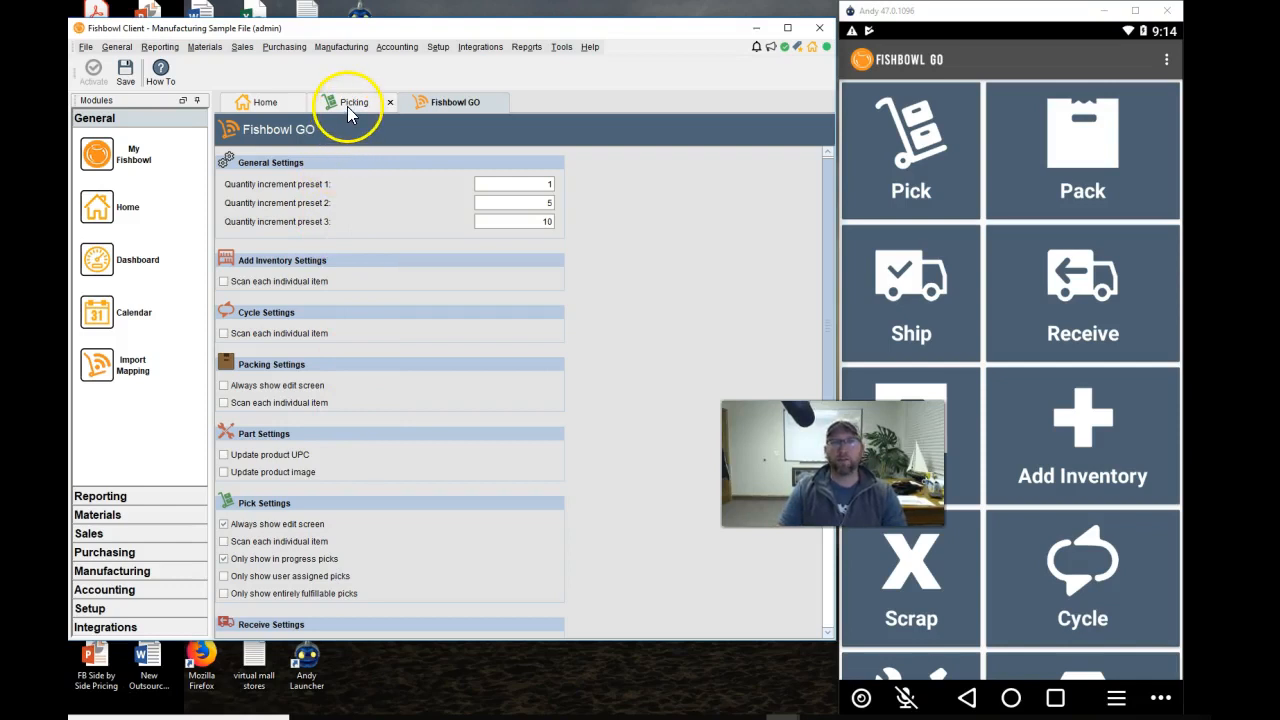
- Return to pick S18 and browse the picking Module Options General, Auto-Commit and Report pages
left_click(351, 102)
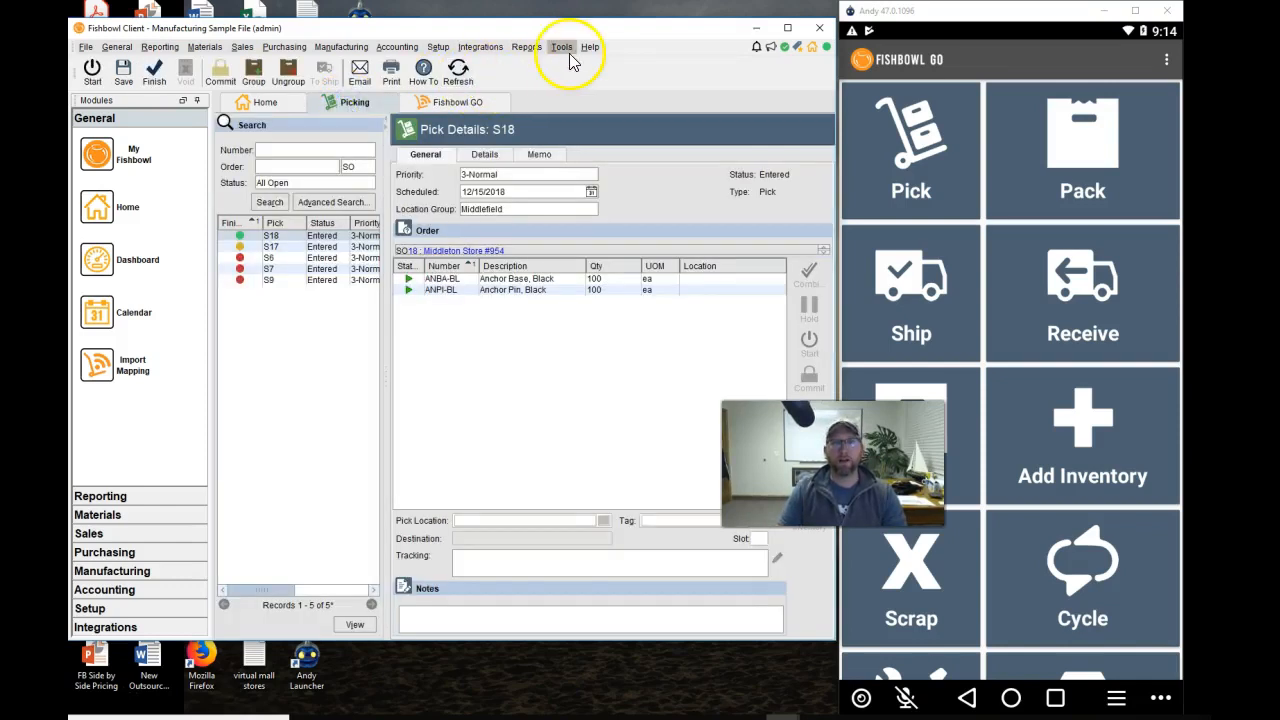
left_click(561, 47)
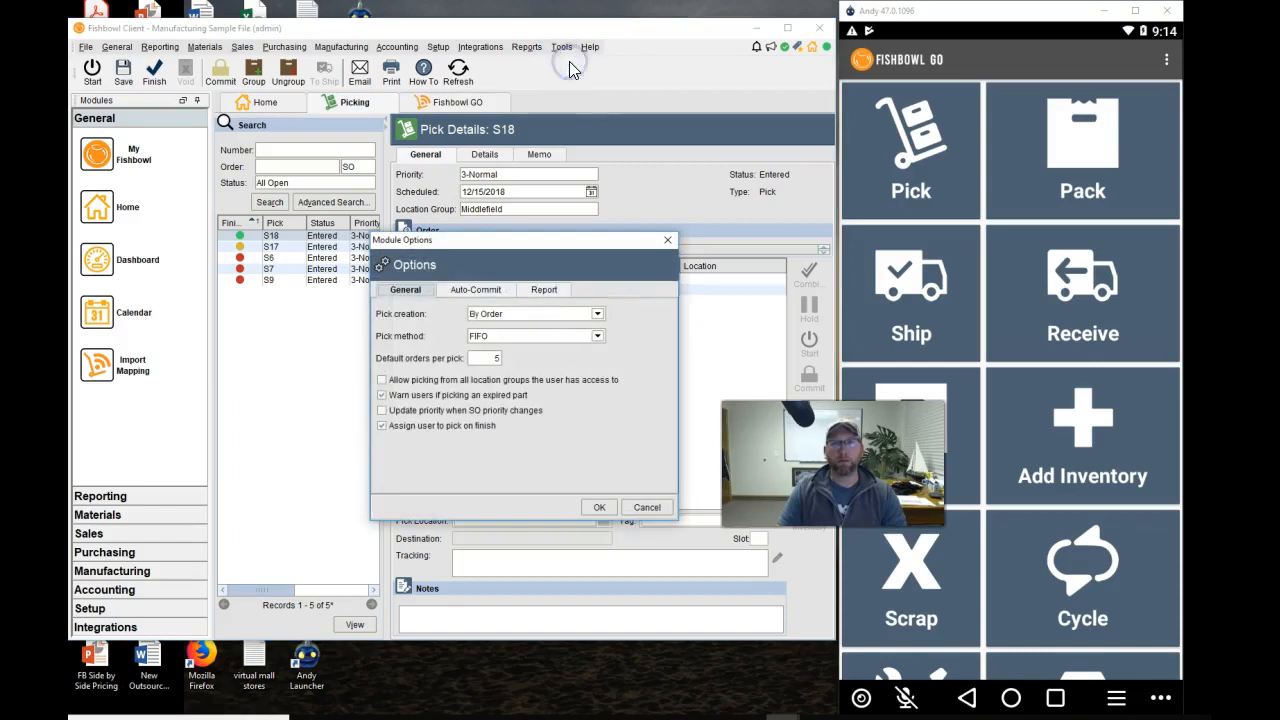
left_click(543, 290)
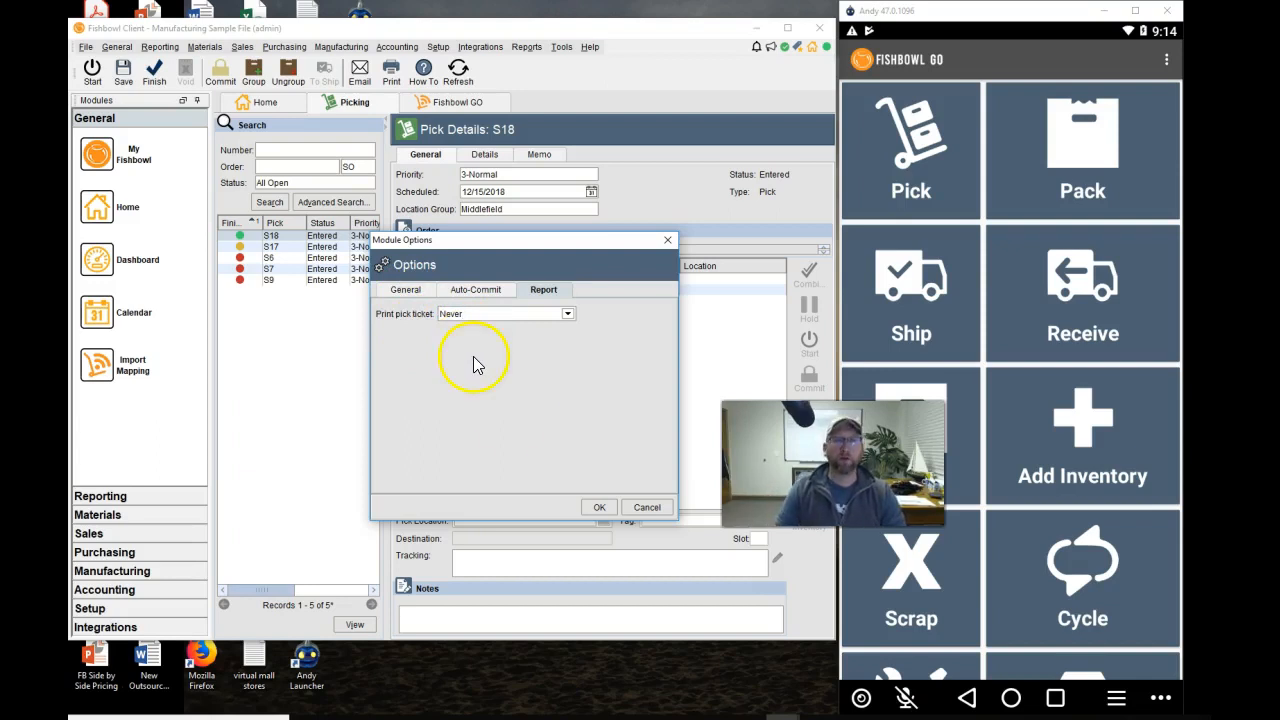
left_click(599, 507)
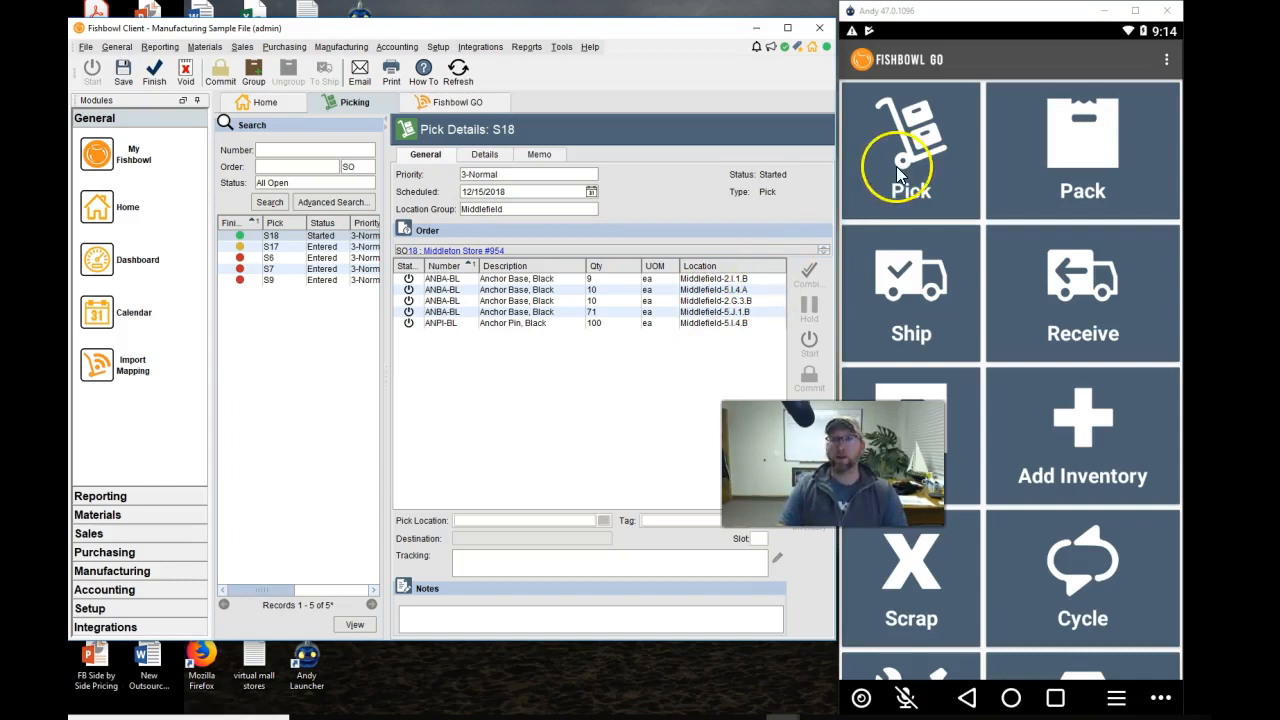
- On the phone, load pick S18's five item lines and select the first Anchor Base line
left_click(910, 150)
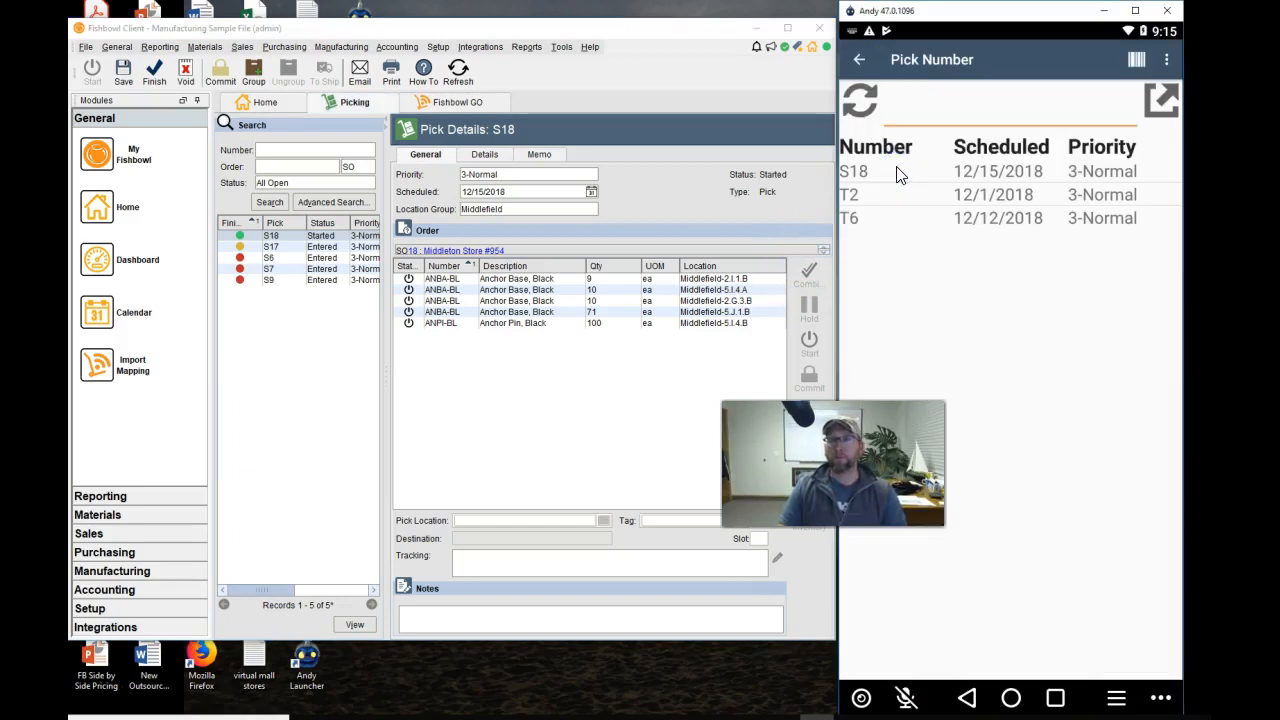
left_click(854, 171)
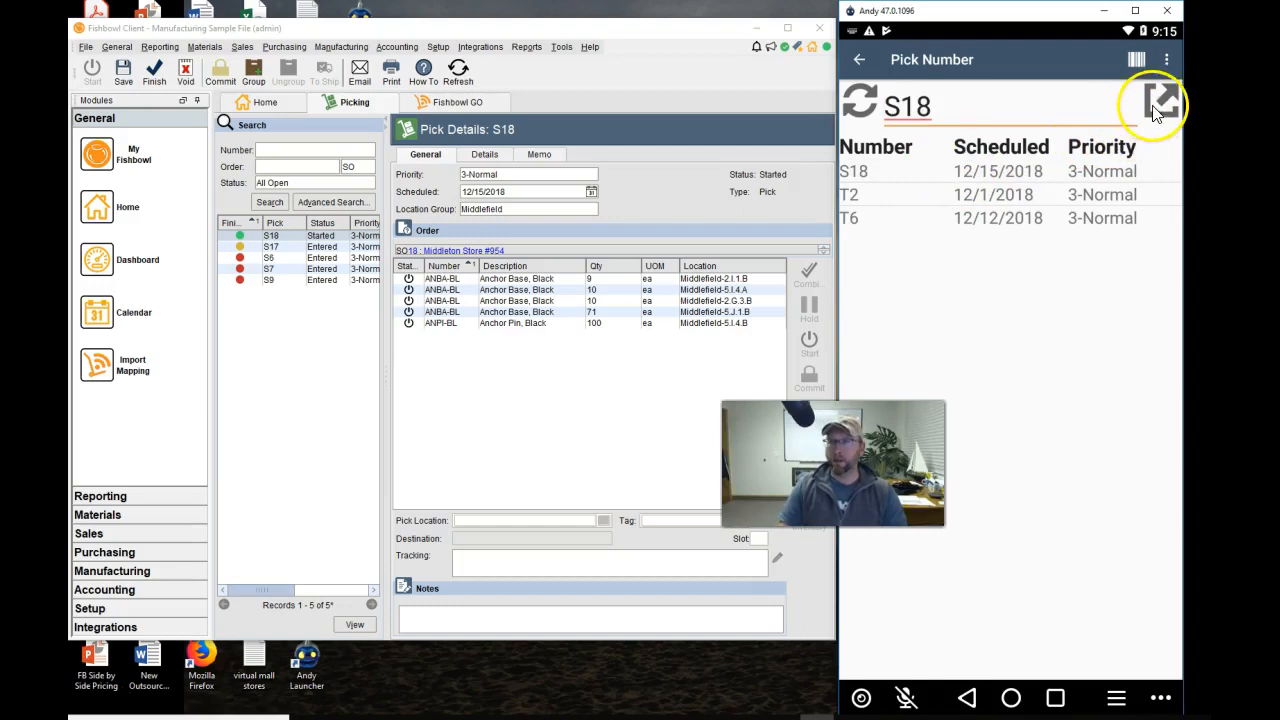
left_click(1160, 105)
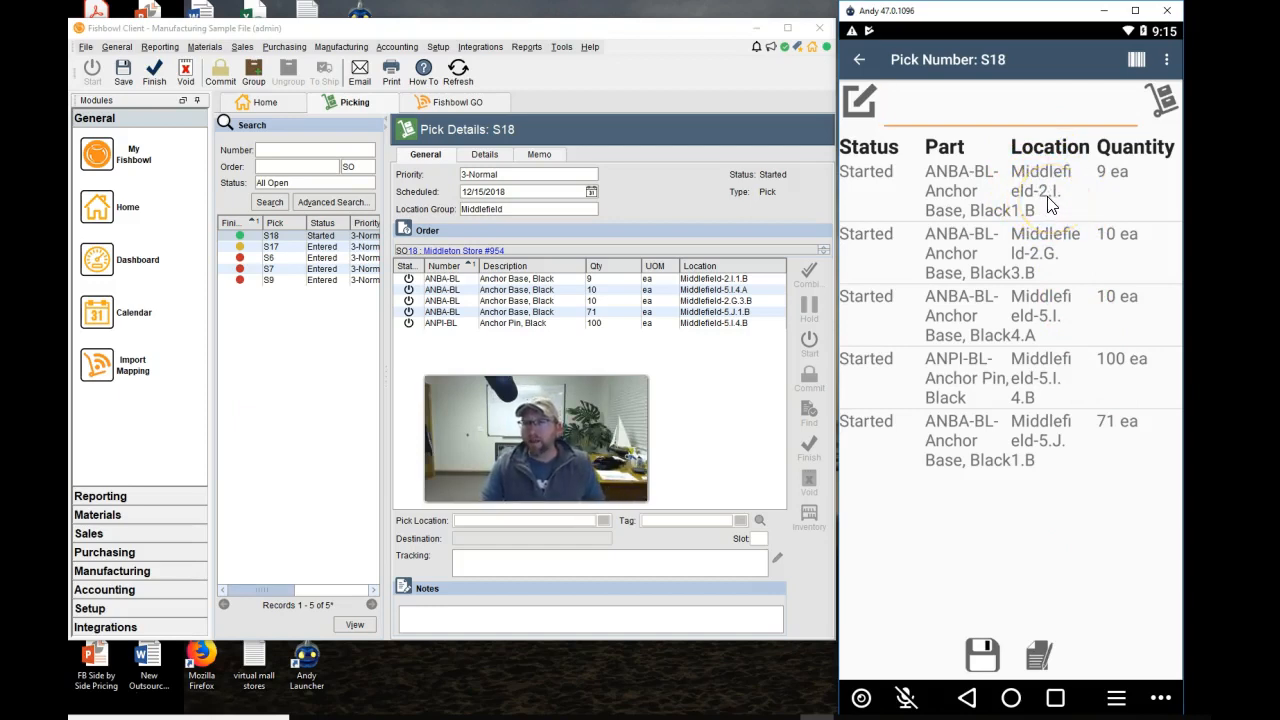
left_click(1045, 270)
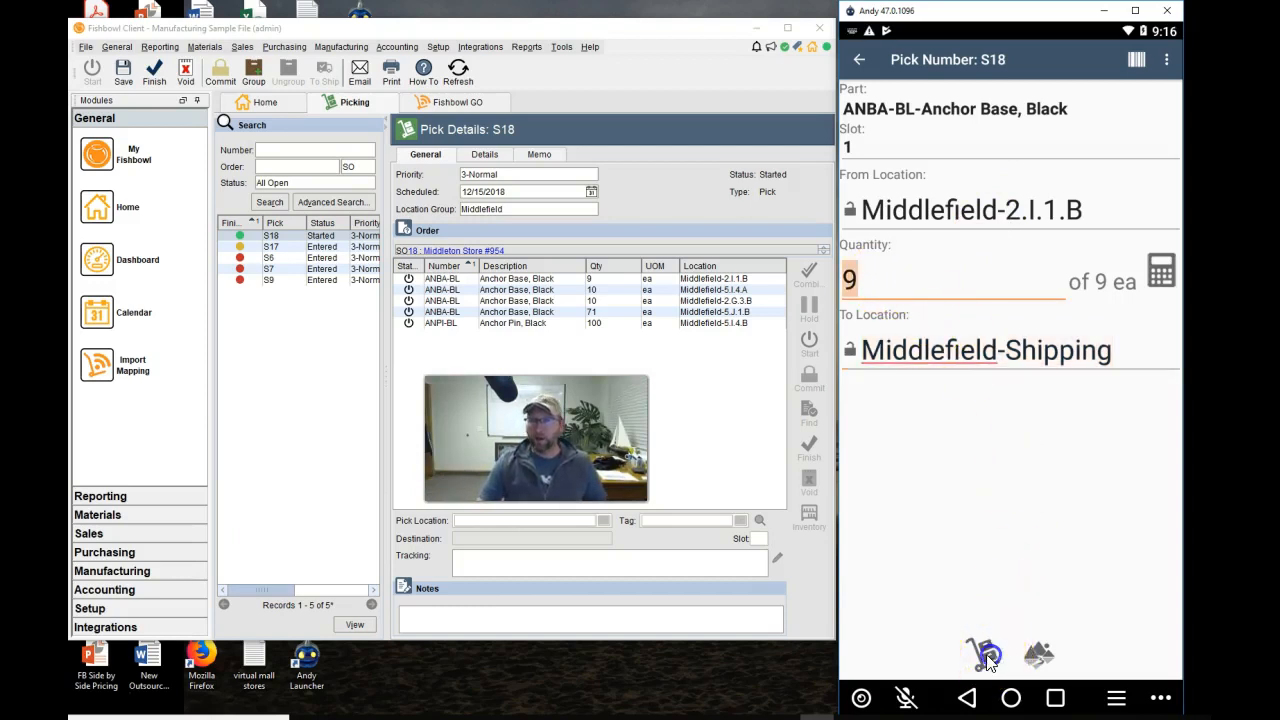
- Pick 9 ea from Middlefield-2.I.1.B and 10 ea from Middlefield-2.G.3.B
left_click(983, 655)
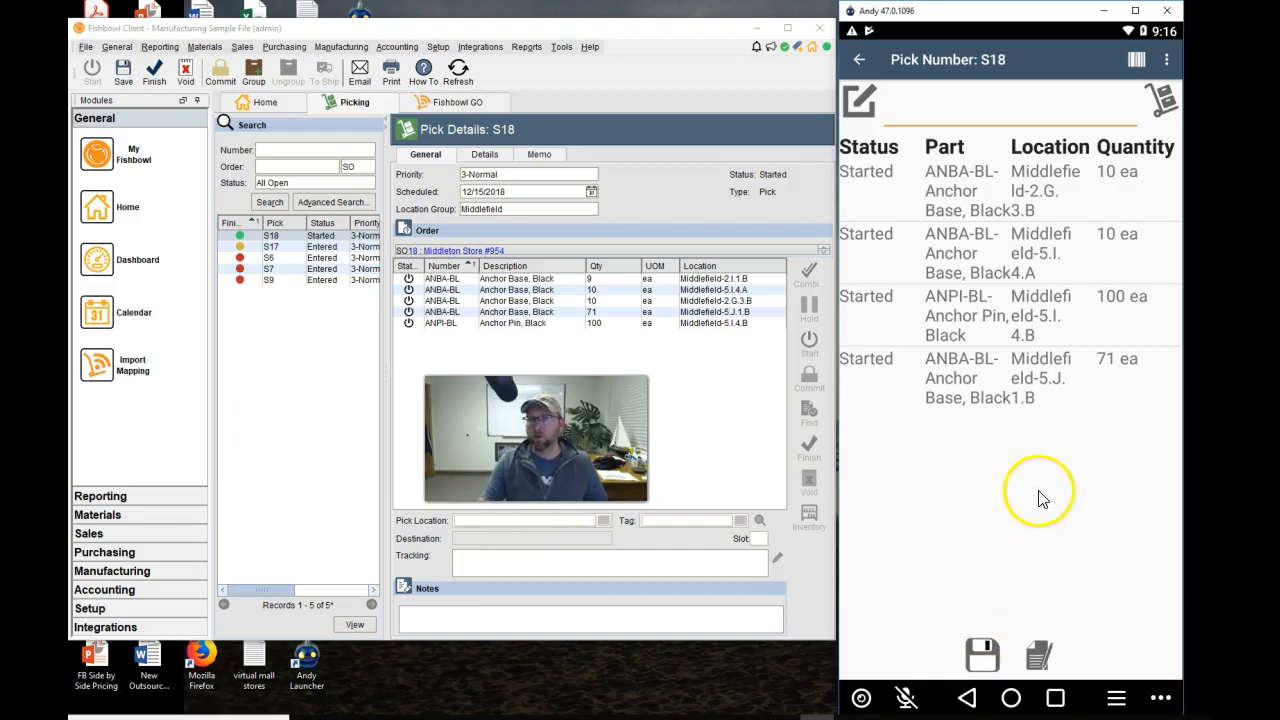
mouse_move(1040, 200)
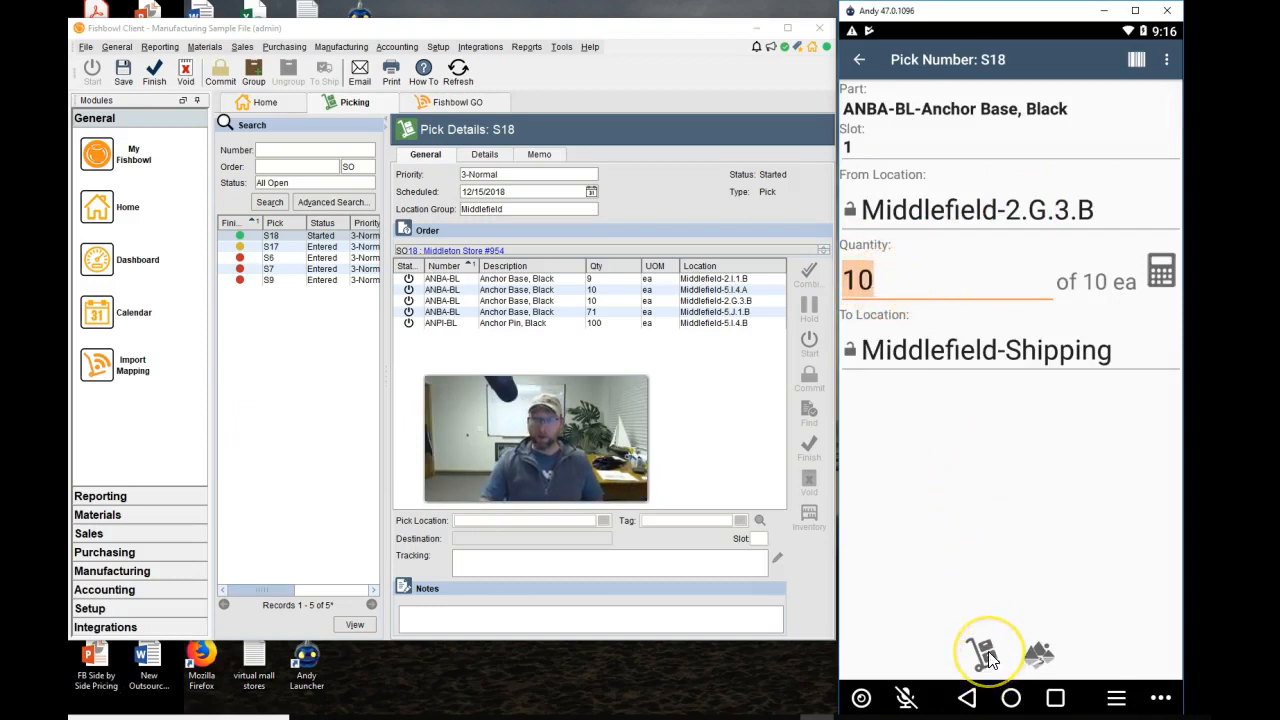
left_click(985, 655)
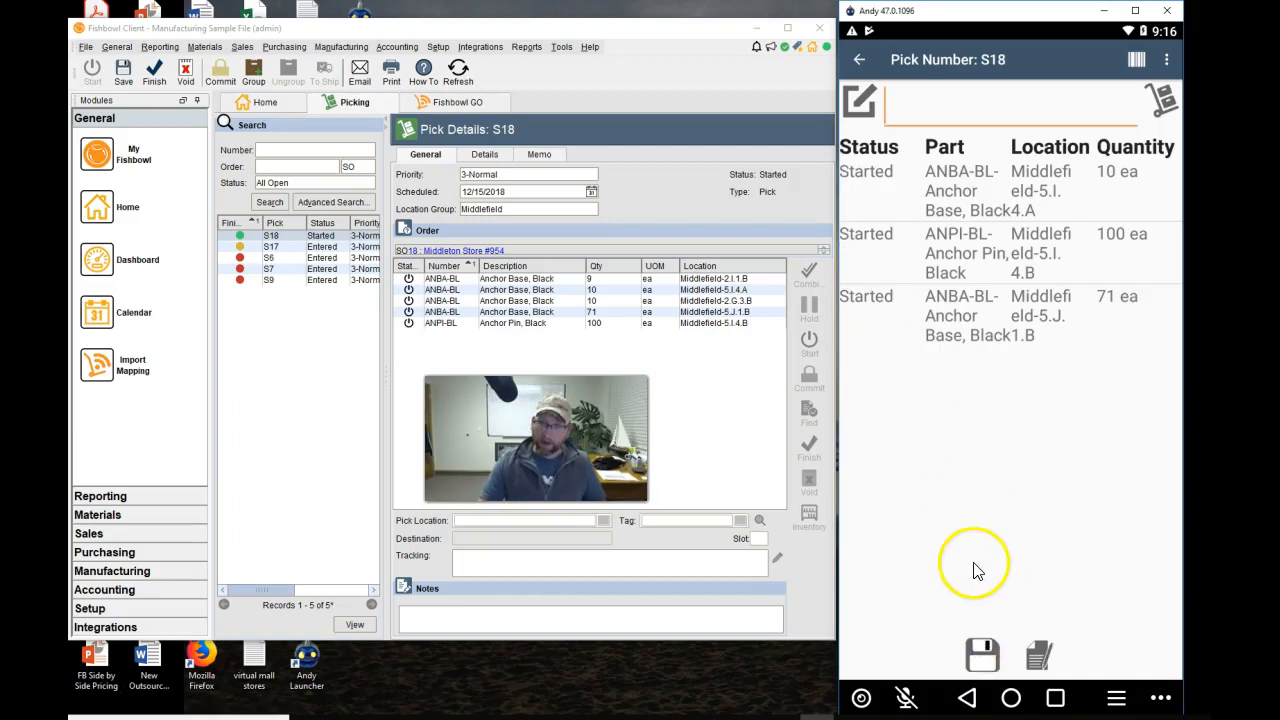
mouse_move(973, 495)
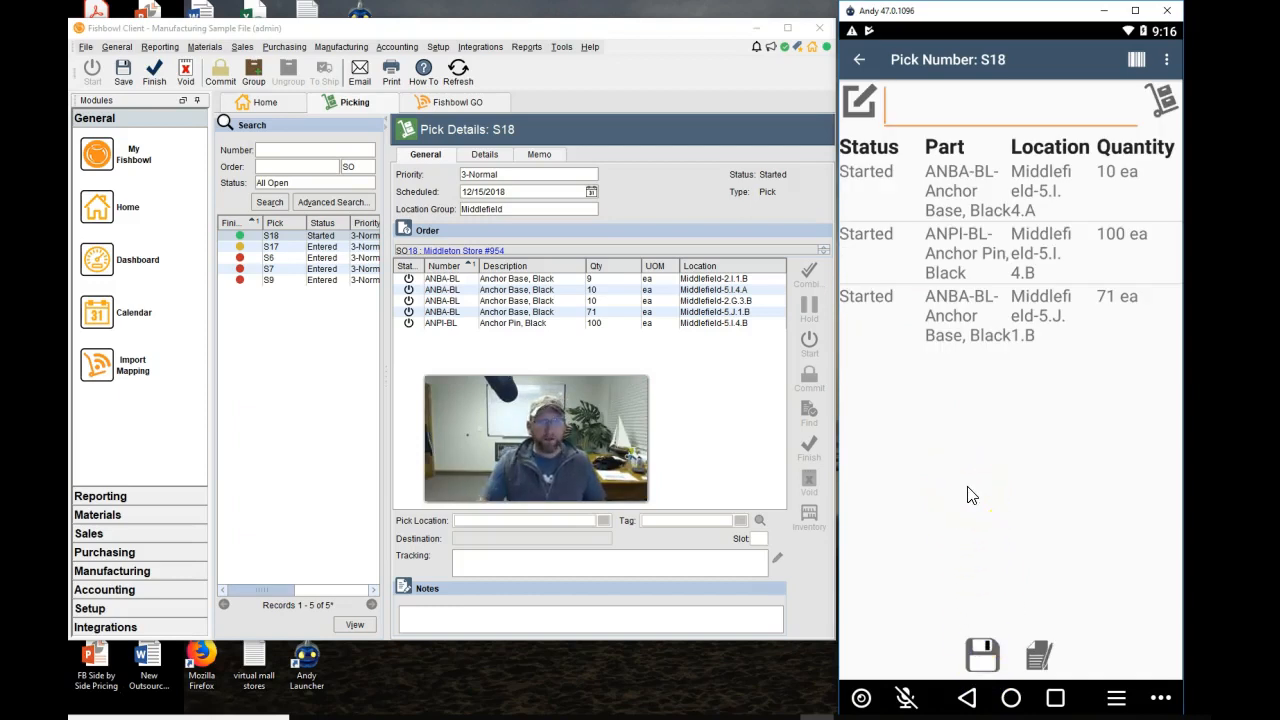
- View the check marks on both Anchor Base lines in Fishbowl Client, then return the phone to the main menu
left_click(982, 655)
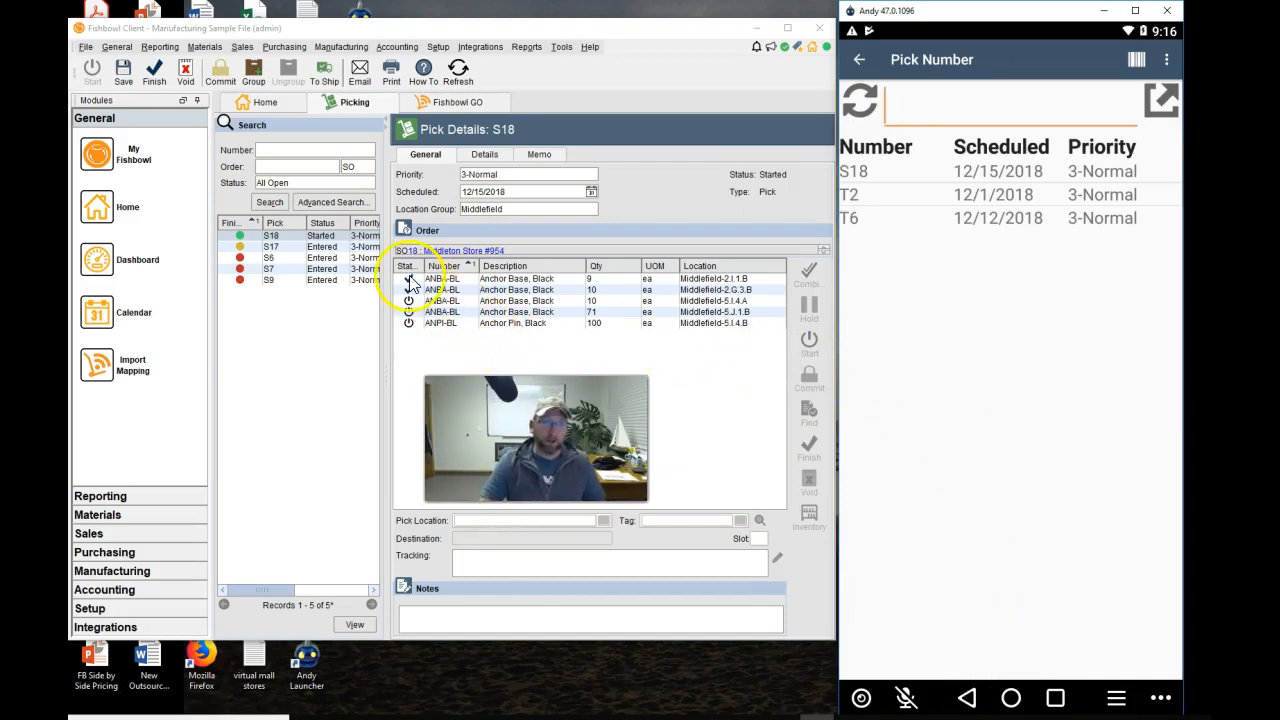
left_click(408, 301)
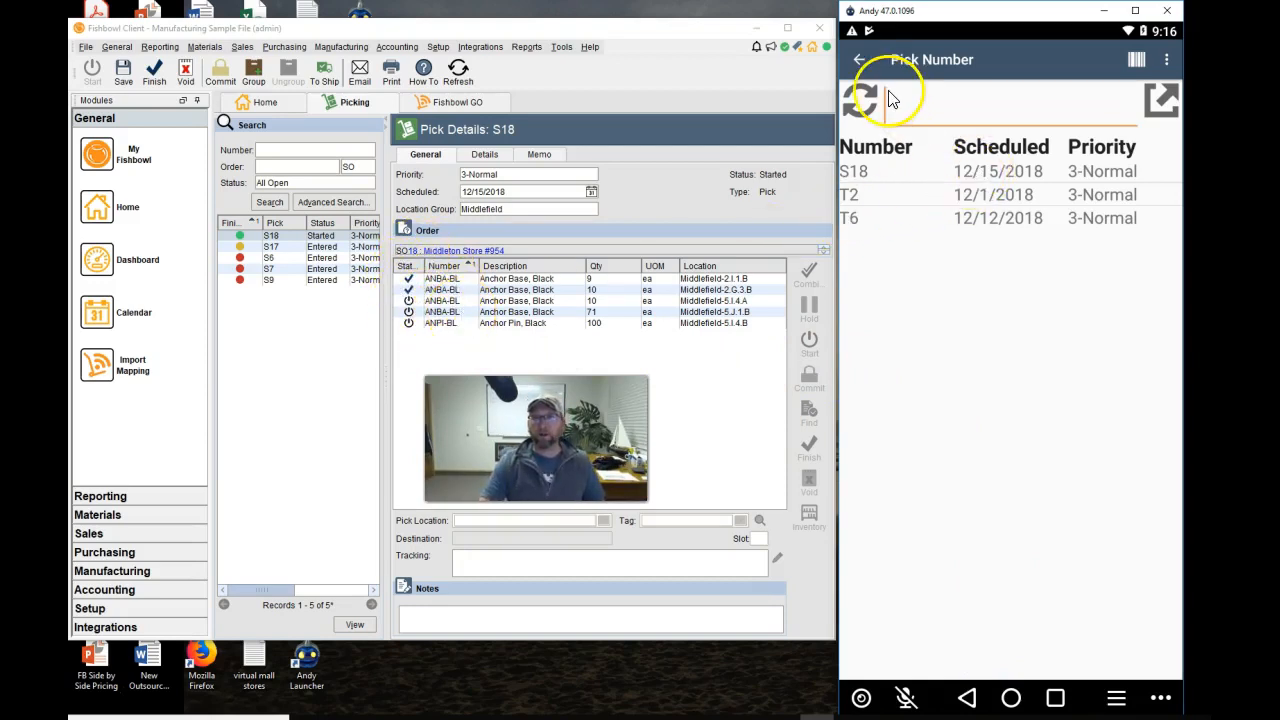
left_click(858, 59)
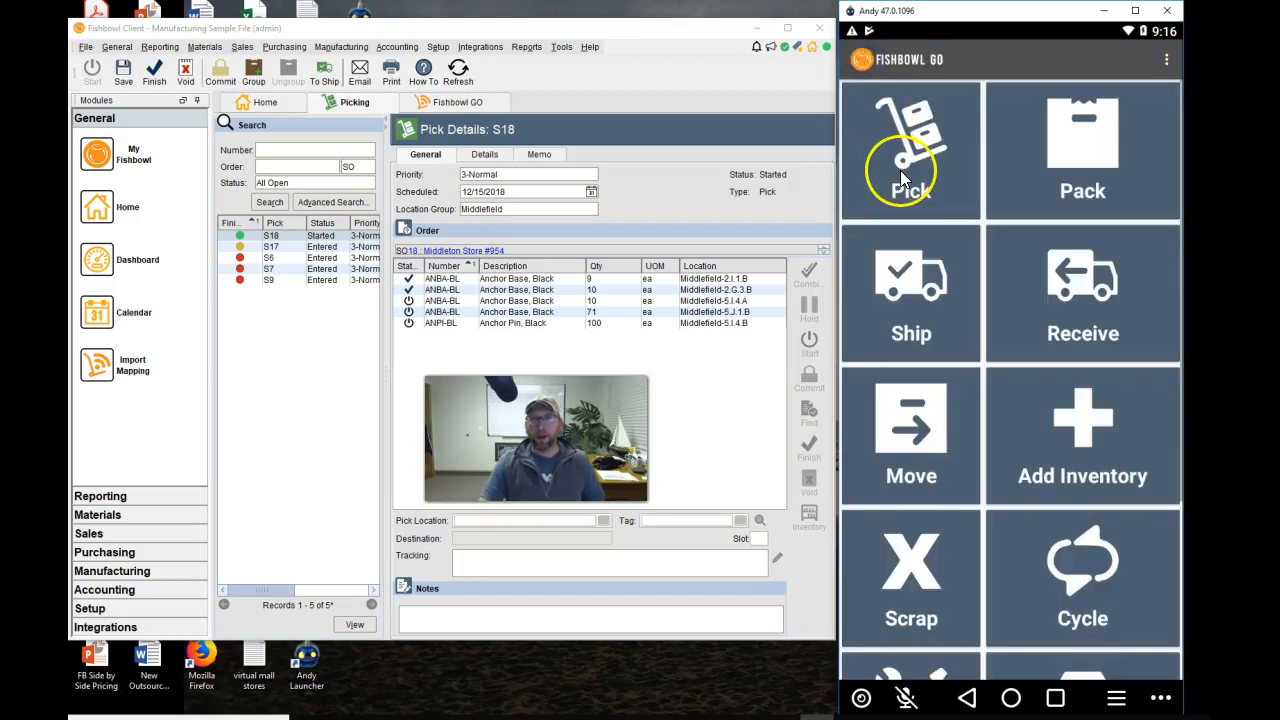
- Reopen pick S18 on the phone and select the Anchor Pin line for 100 ea
left_click(911, 150)
type("ANPI-BL")
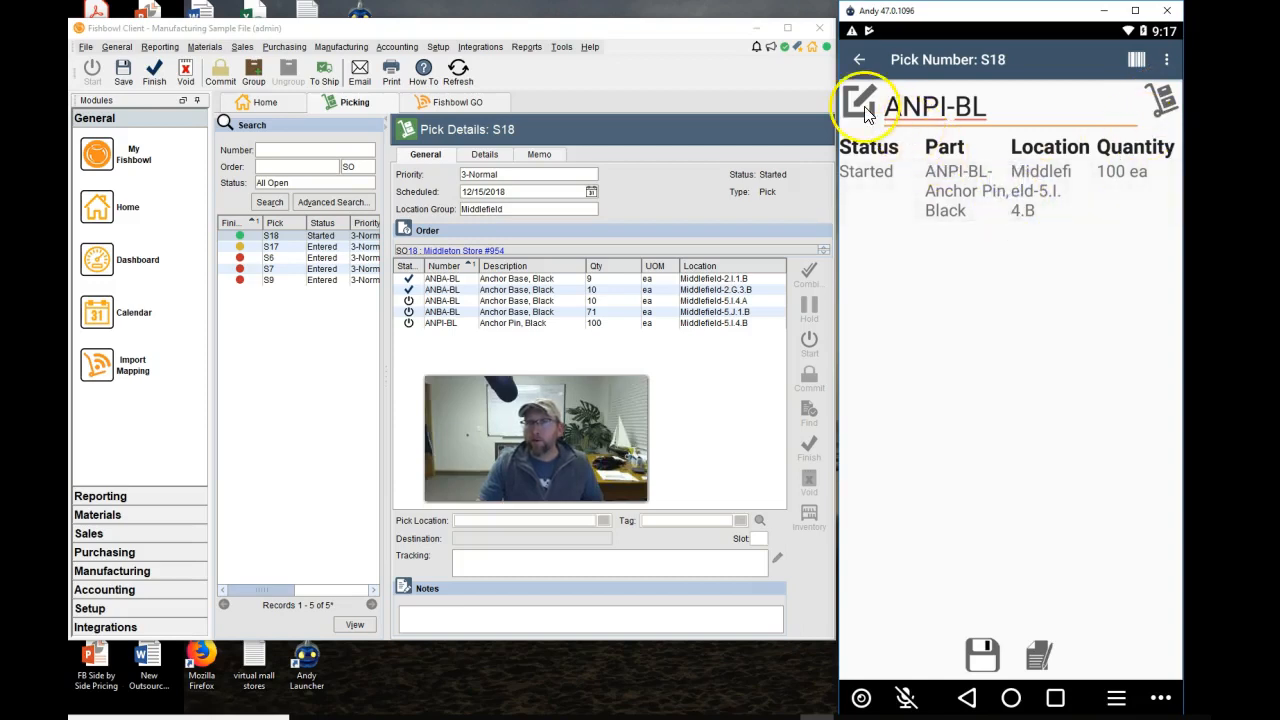
left_click(860, 104)
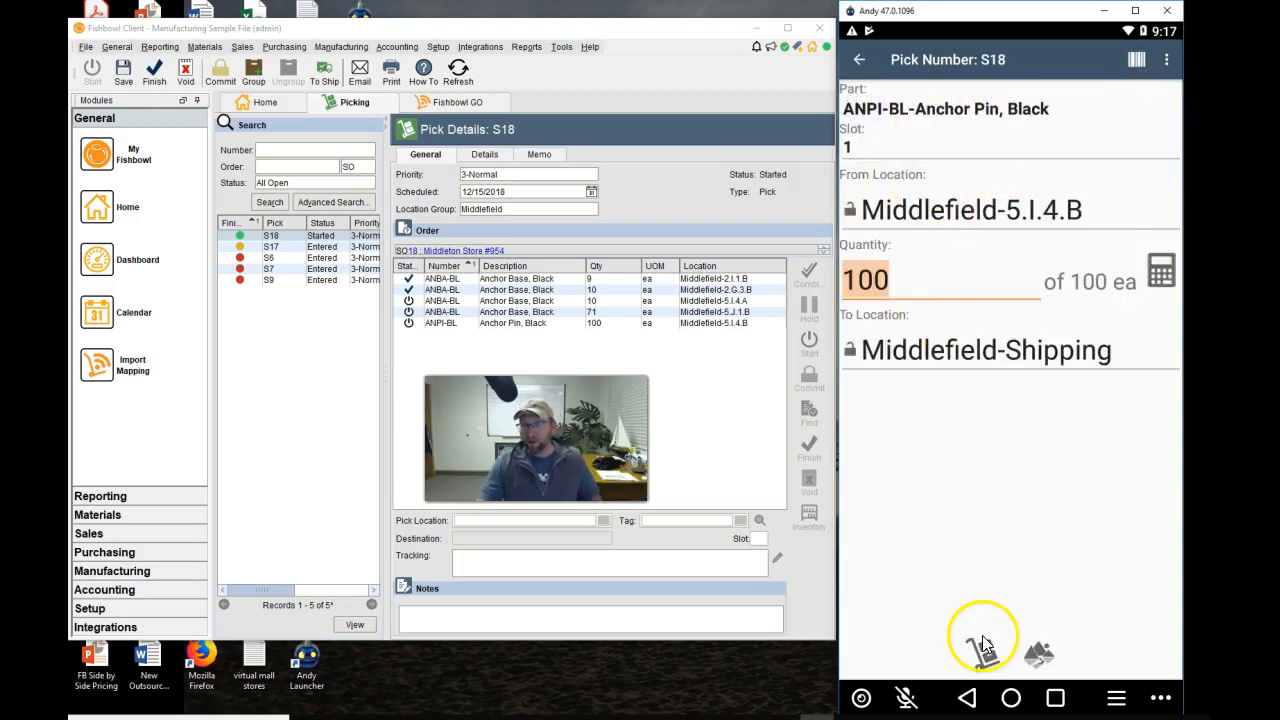